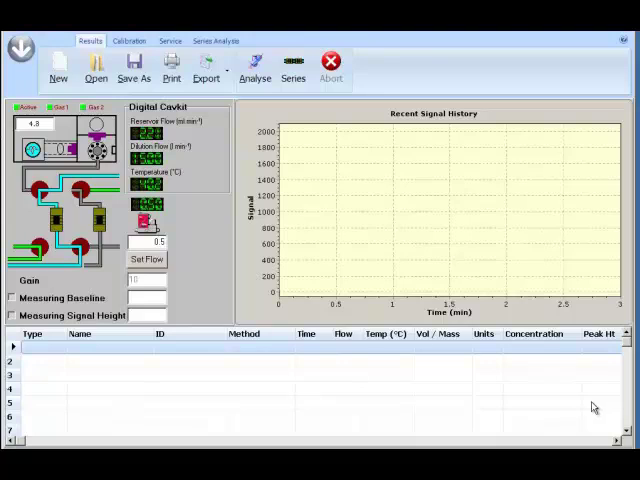
mouse_move(396, 348)
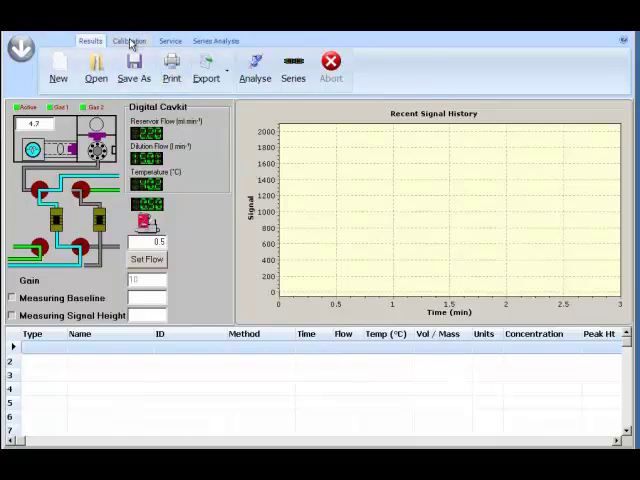
Step: Switch to the Calibration view with its empty peak height versus mass plot
click(128, 40)
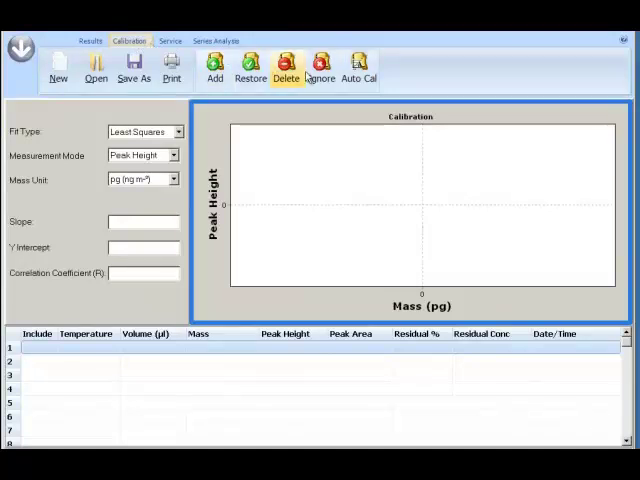
Step: Start Auto Cal, bringing up the set-up prompt for sample MFC and pump
click(356, 68)
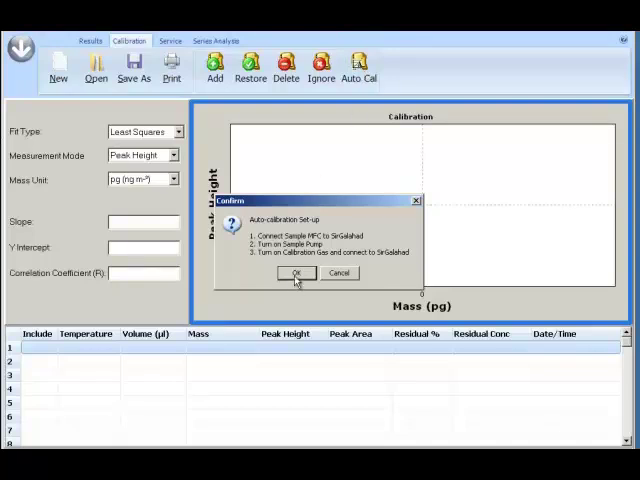
Step: Acknowledge the set-up steps and enter standard masses 3000 and 5000 in the table
click(296, 272)
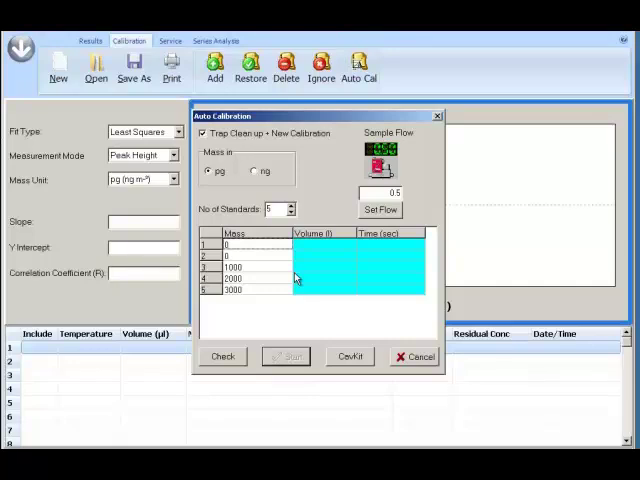
mouse_move(308, 168)
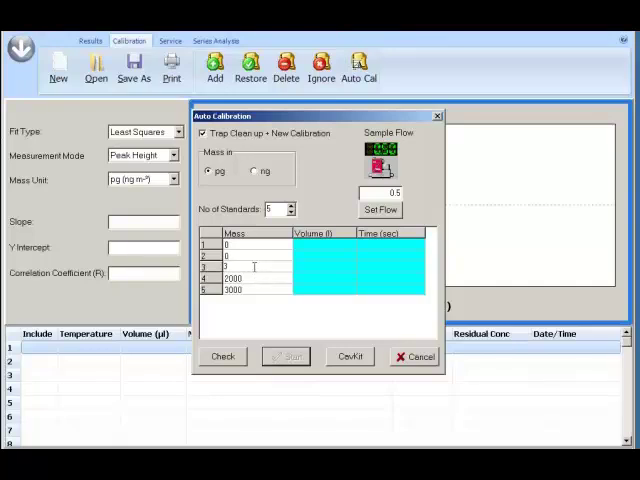
text(3000)
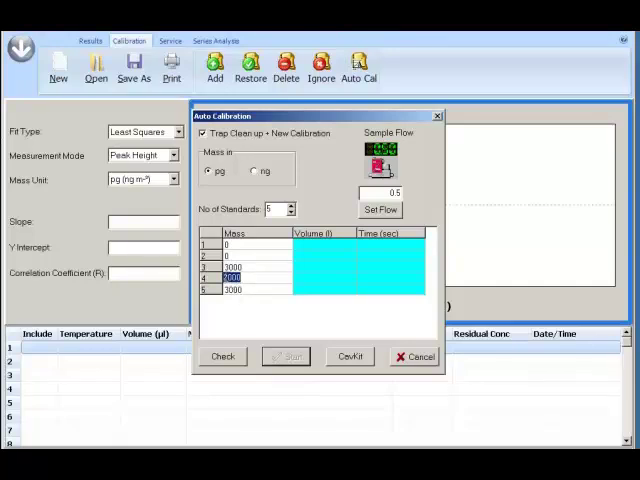
text(5000)
click(256, 290)
text(7000)
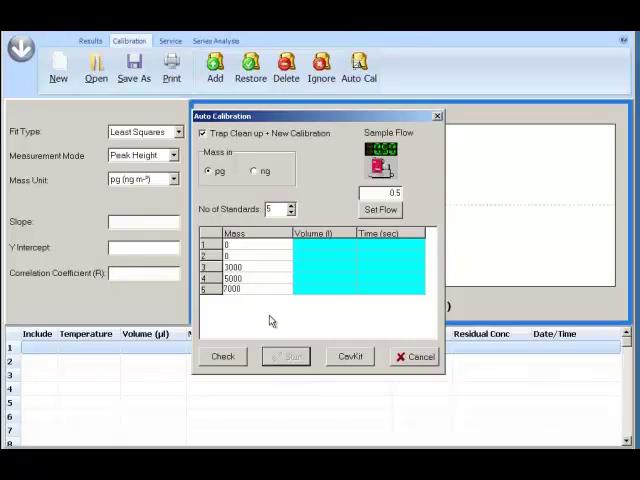
mouse_move(228, 340)
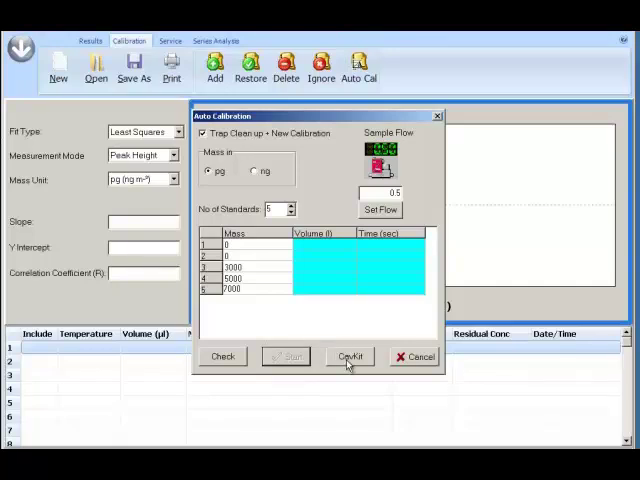
click(348, 356)
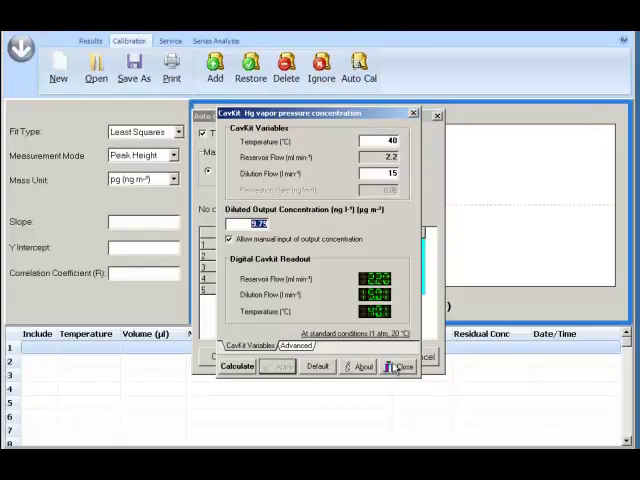
click(400, 366)
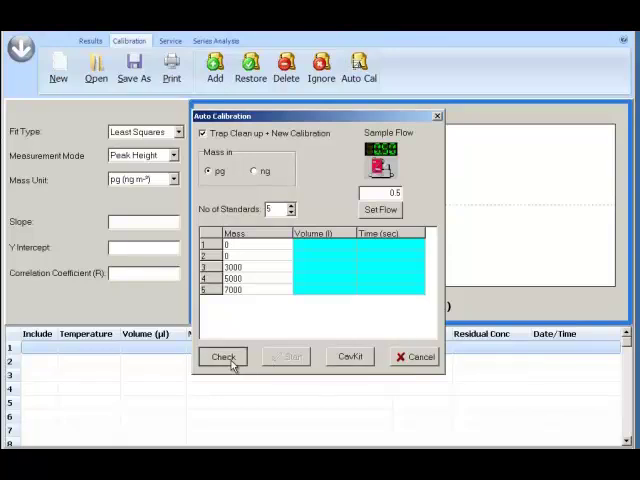
Step: Check the standards to fill volumes and times, then start the calibration run
click(224, 356)
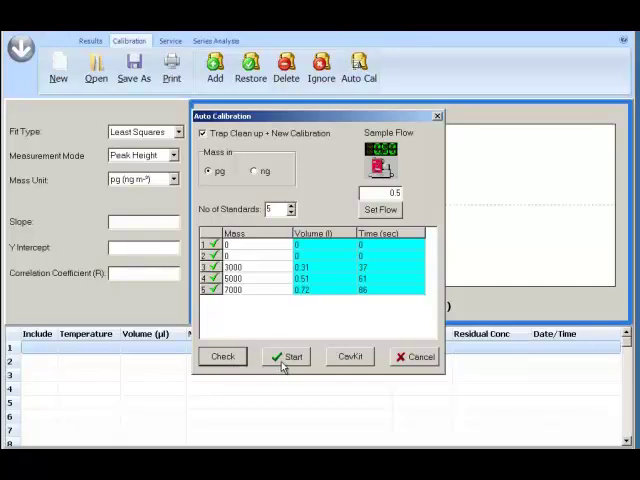
click(292, 356)
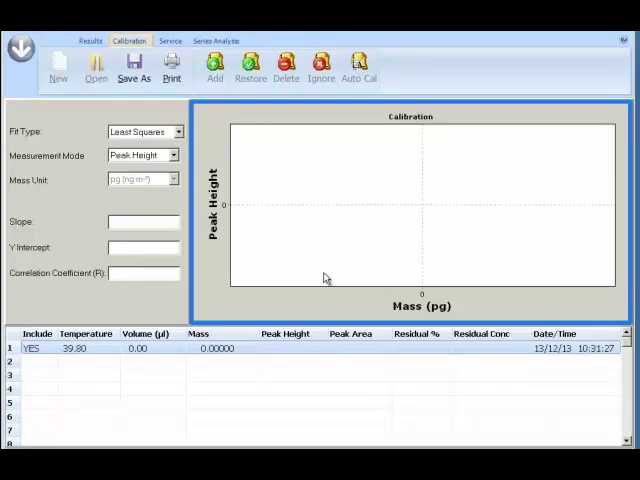
click(214, 70)
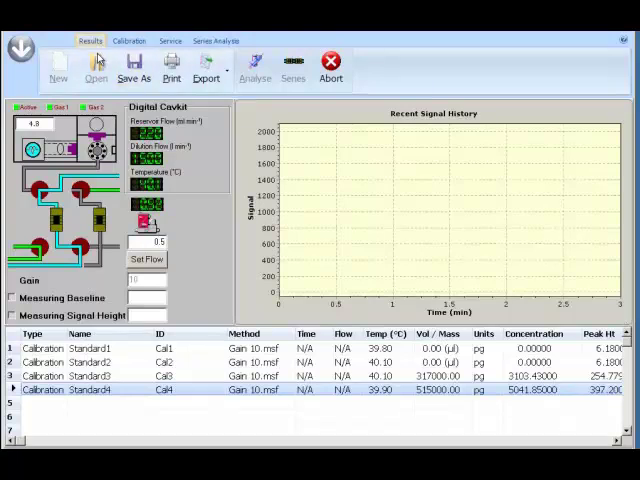
mouse_move(116, 84)
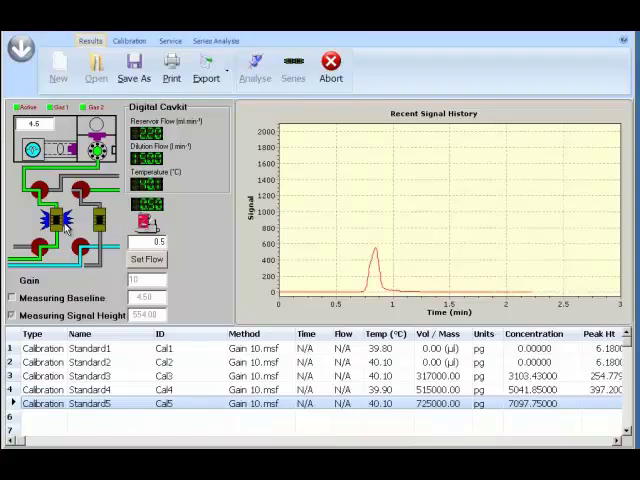
Step: Return to the calibration fit and accept the Auto calibration Complete message
click(130, 40)
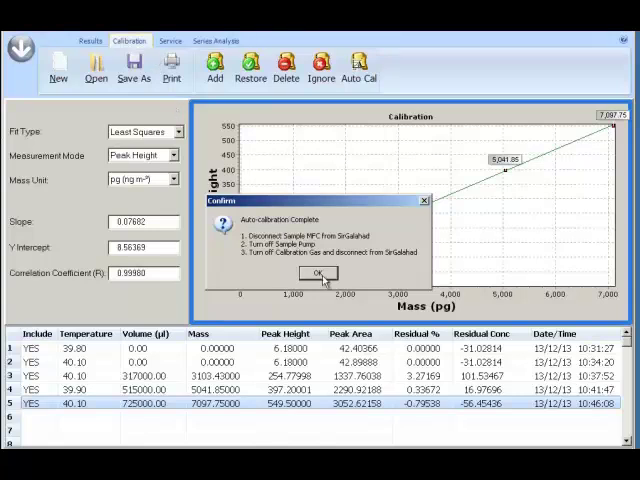
click(316, 272)
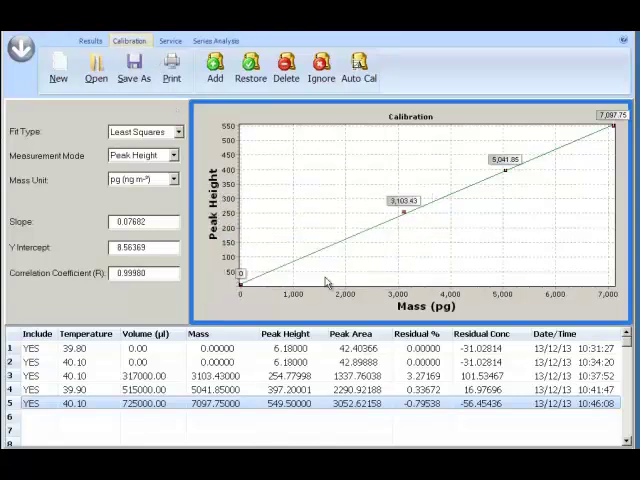